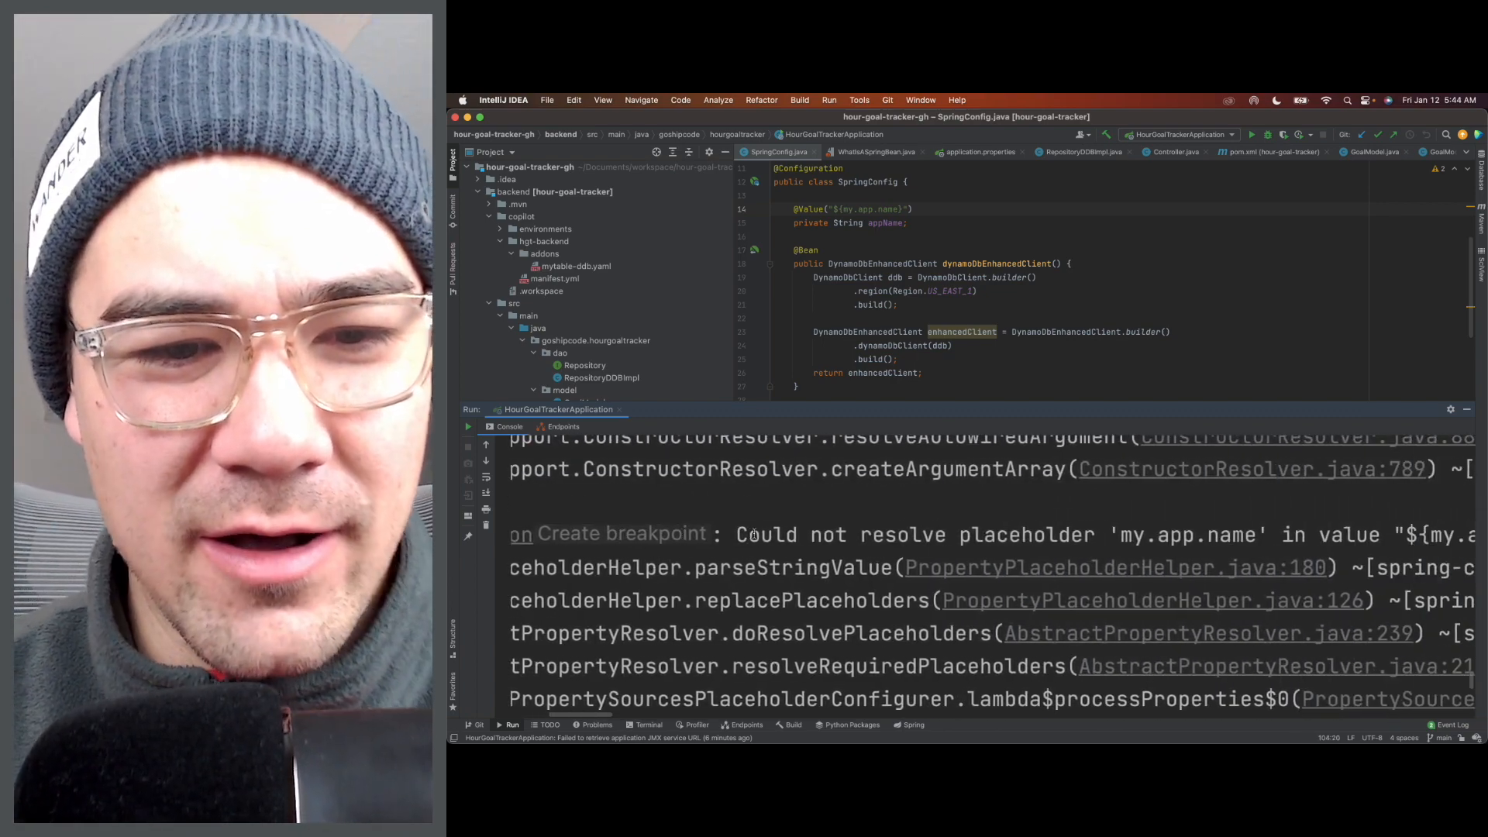
Enlarge the editor pane to give the code more room
left_click_drag(711, 535, 1106, 535)
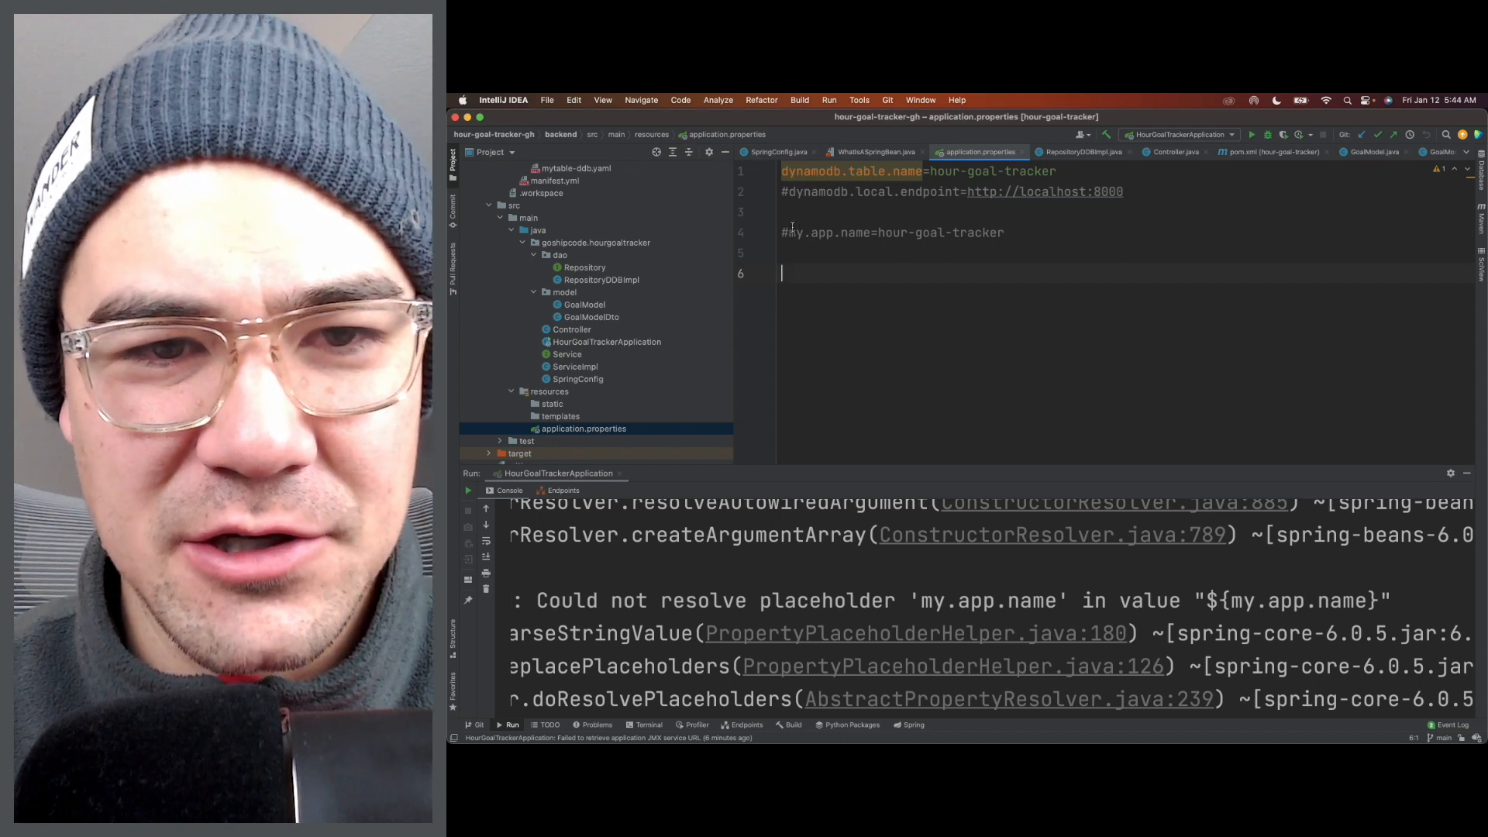
Highlight 'app' in the commented-out my.app.name property before returning to SpringConfig
left_click(828, 233)
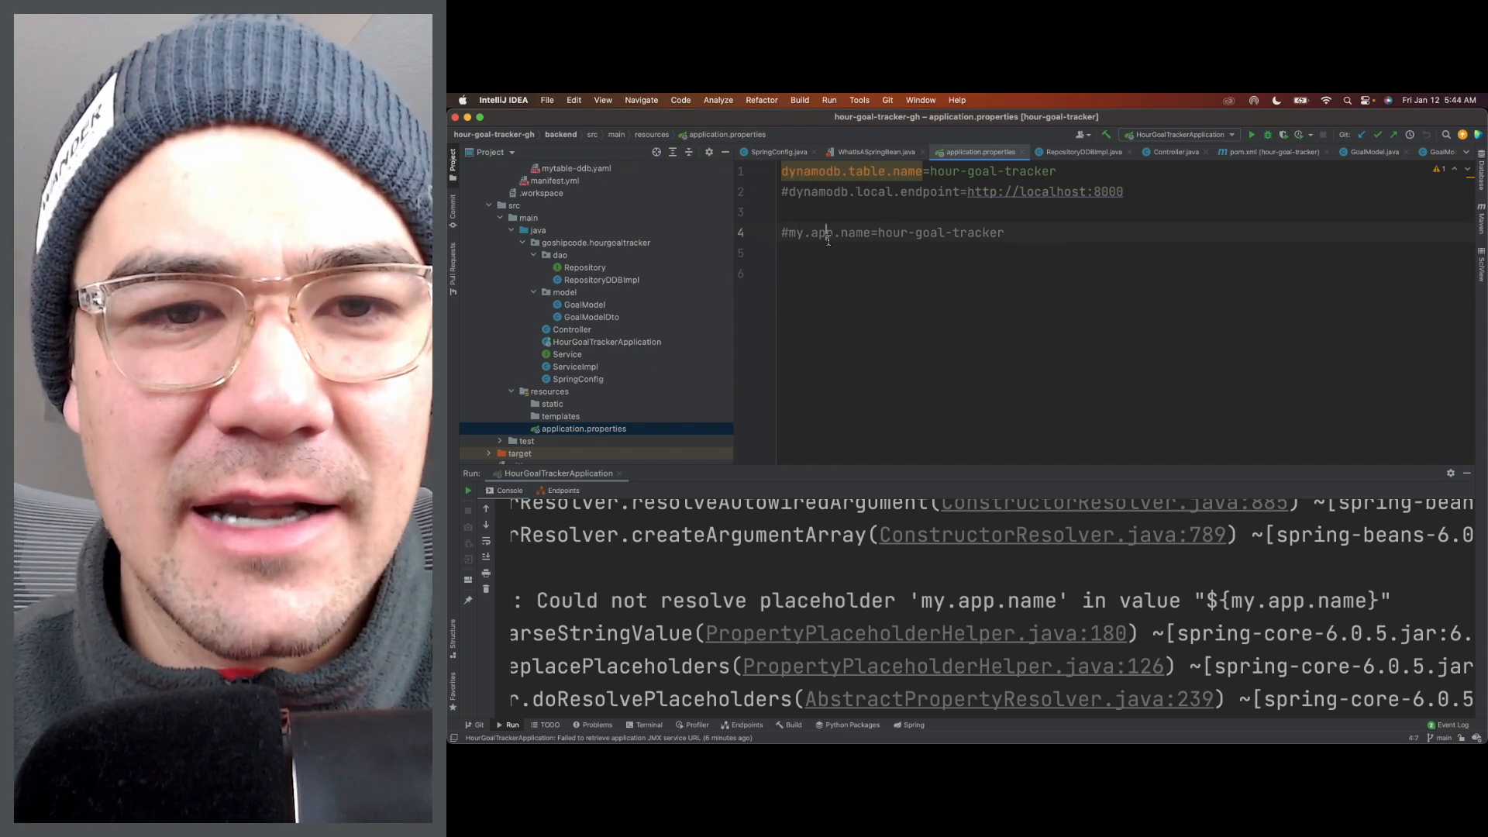
double_click(818, 232)
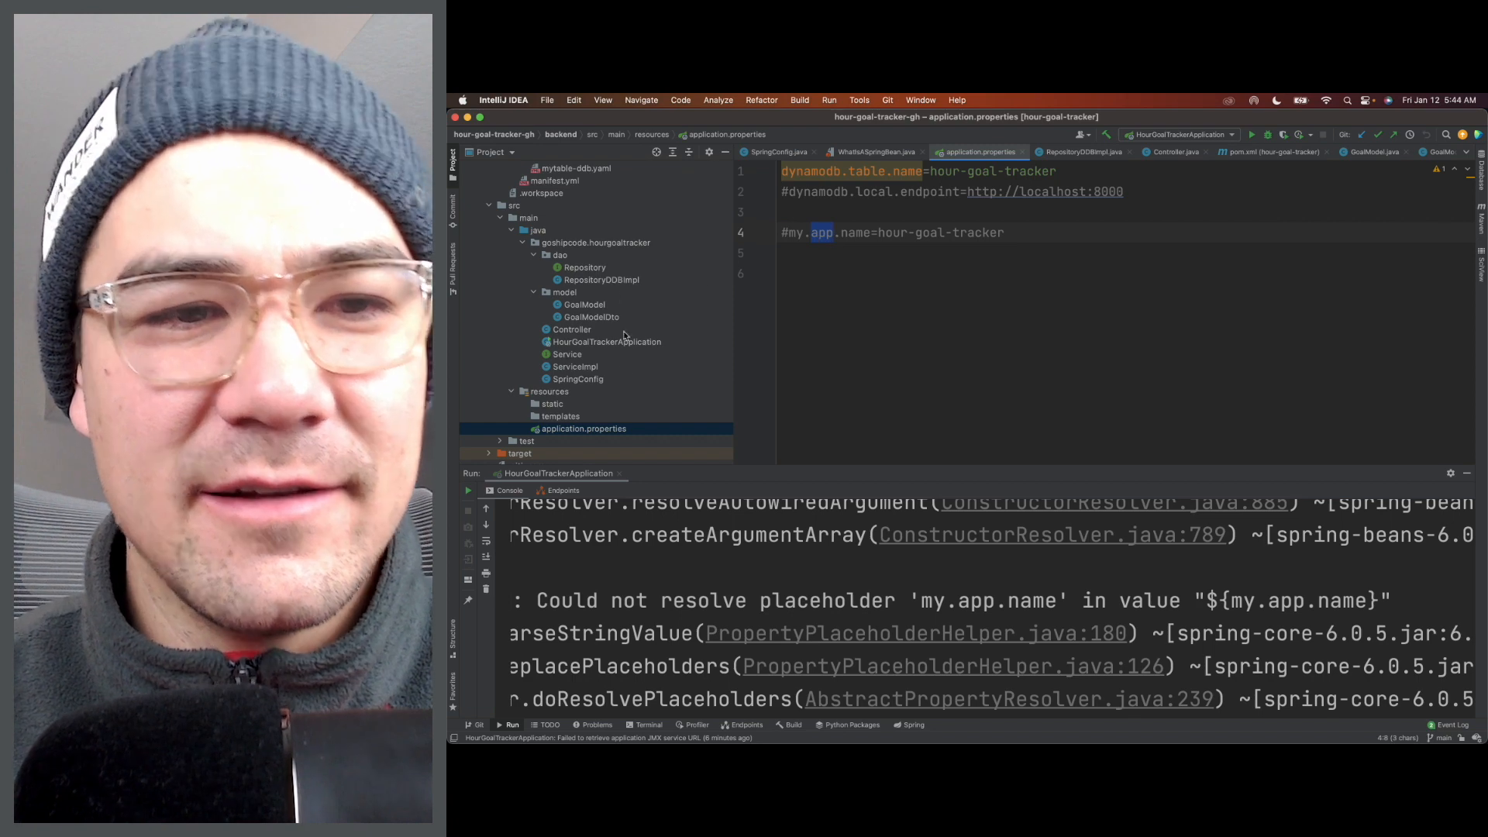
scroll("down", 3)
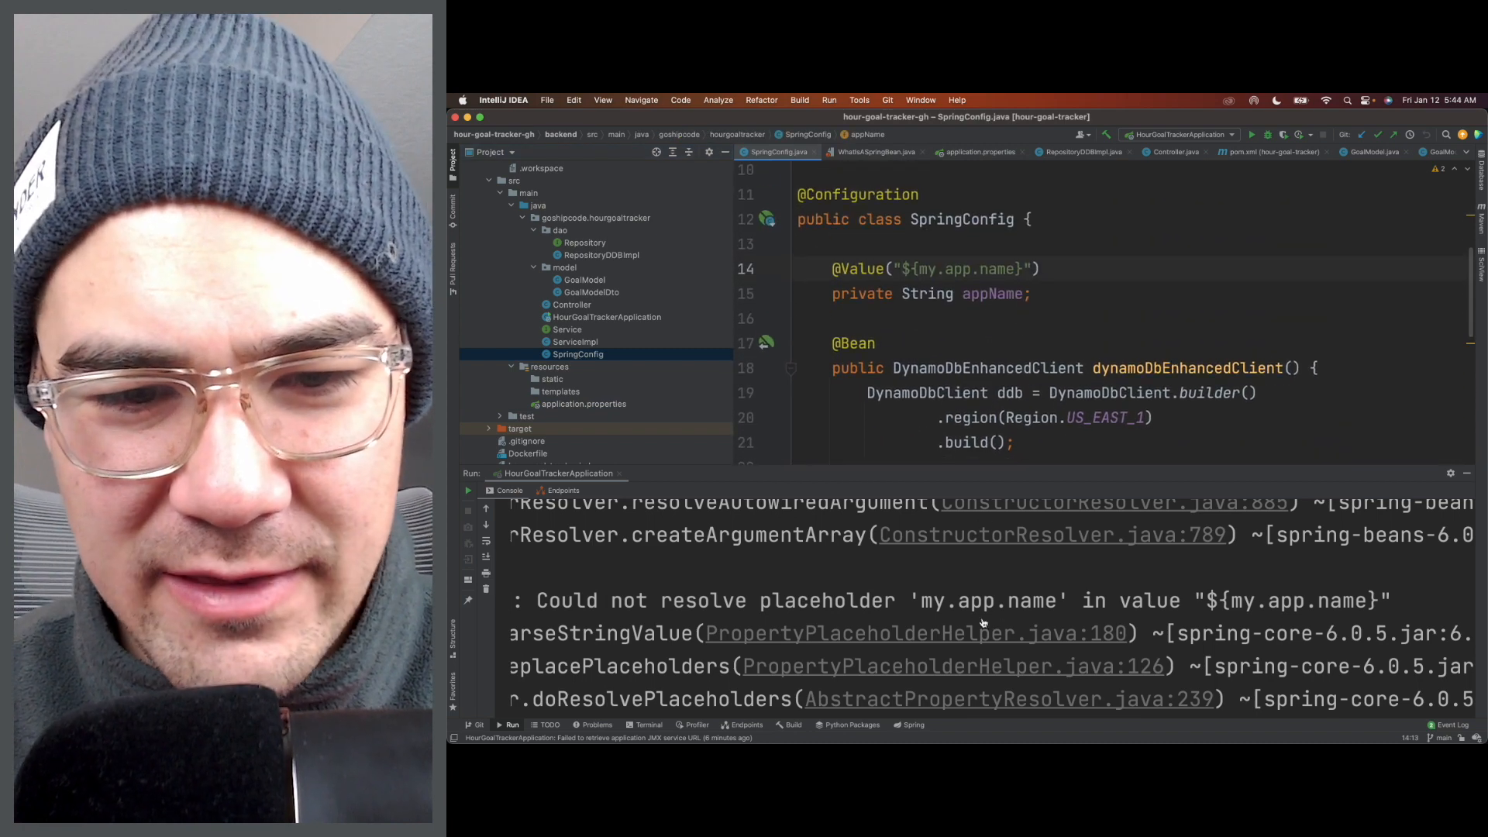
double_click(983, 602)
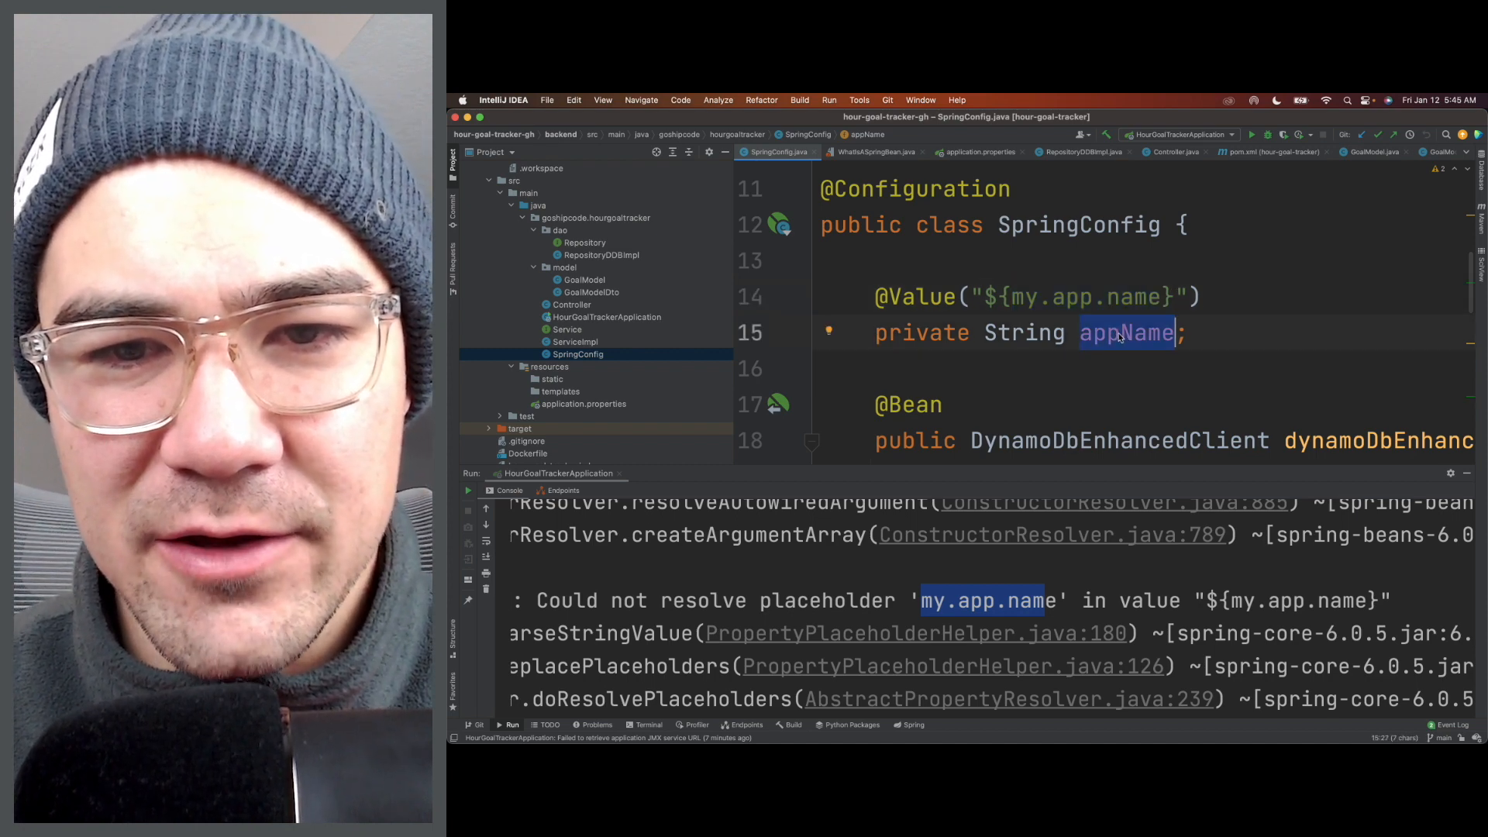
scroll("down", 3)
type(":")
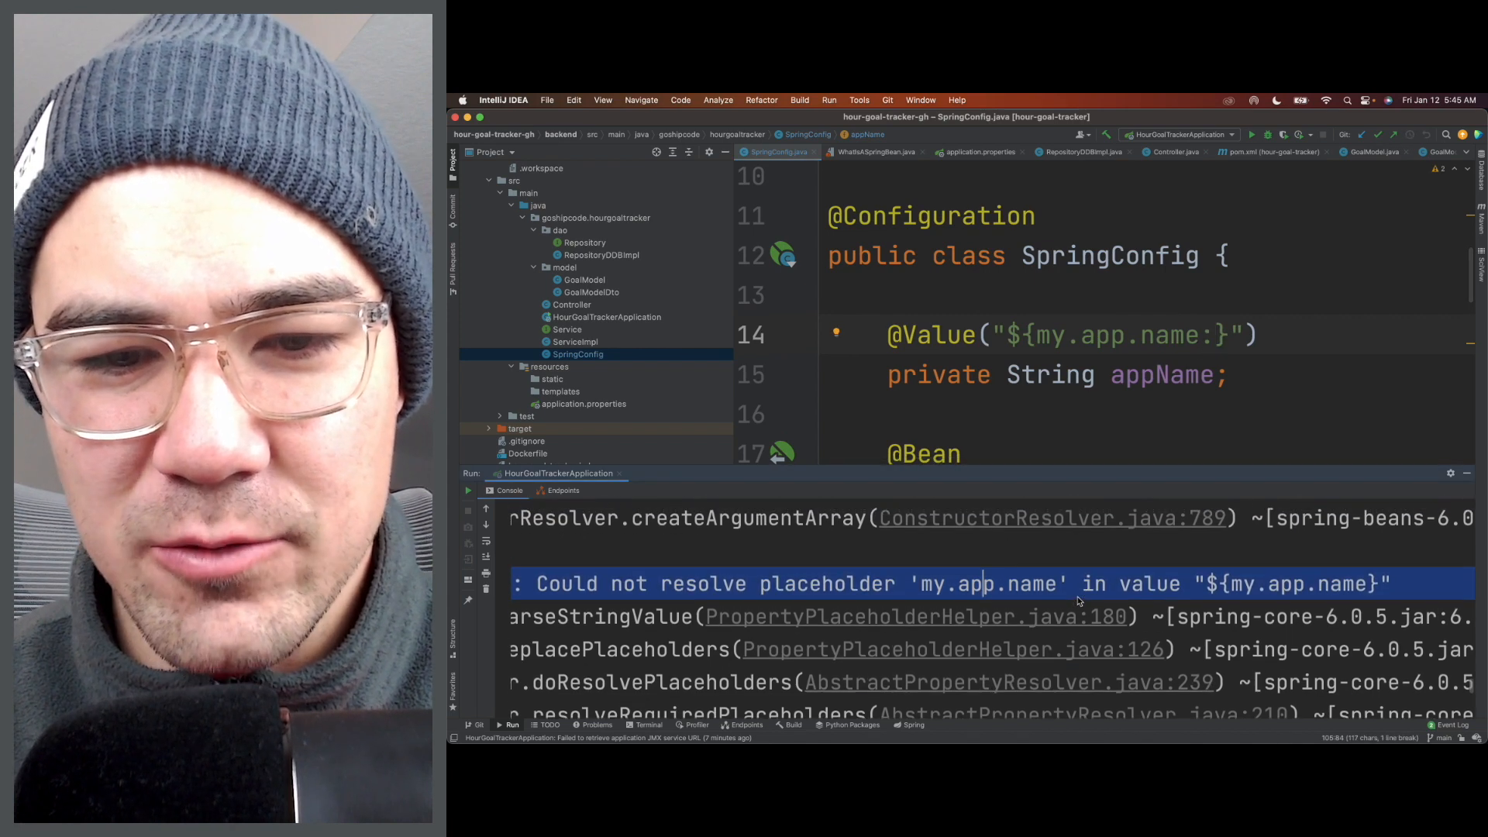
scroll("down", 3)
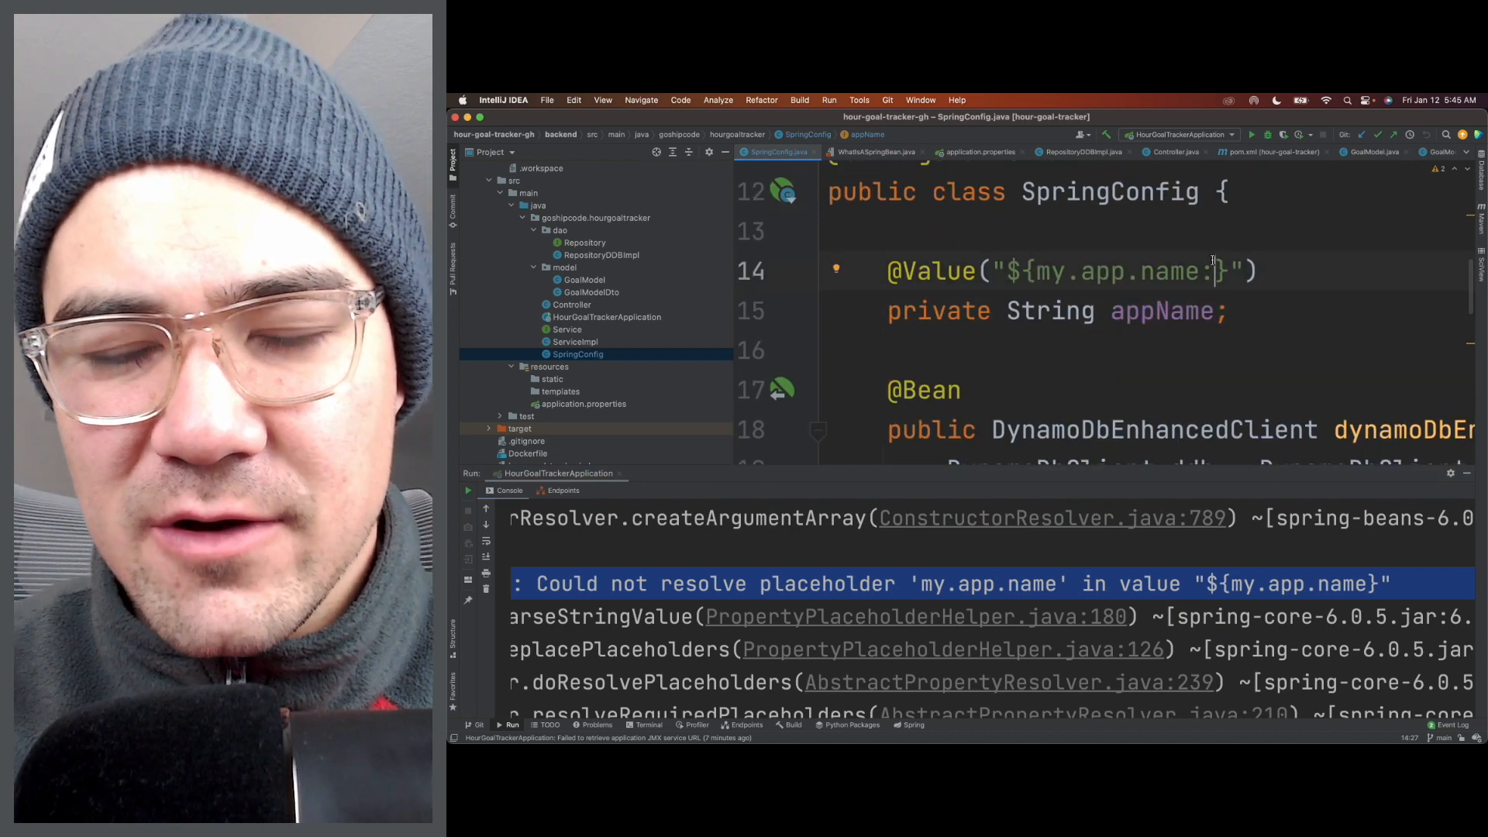
type(":mikesapp")
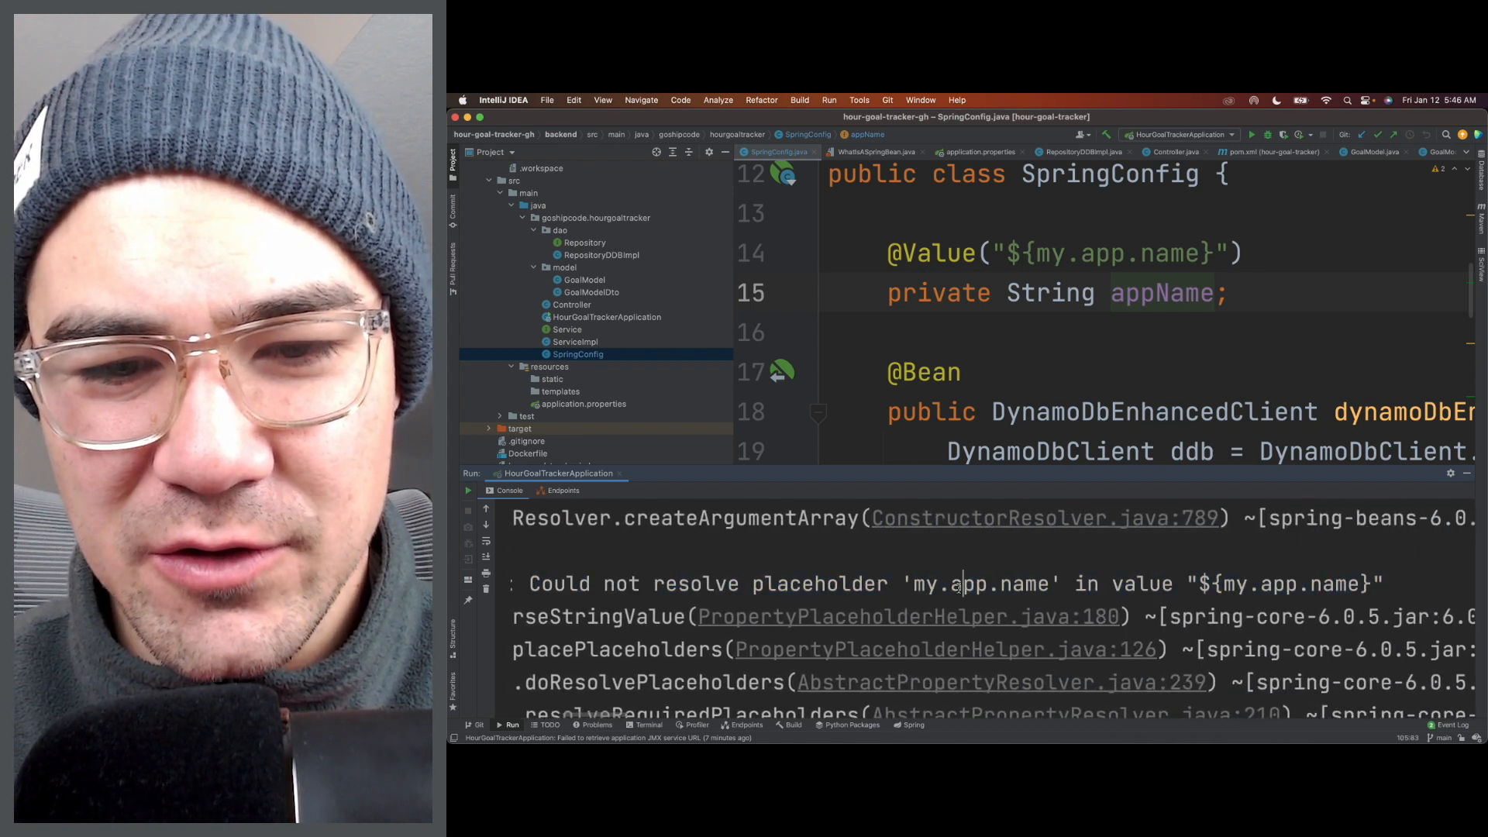
double_click(958, 583)
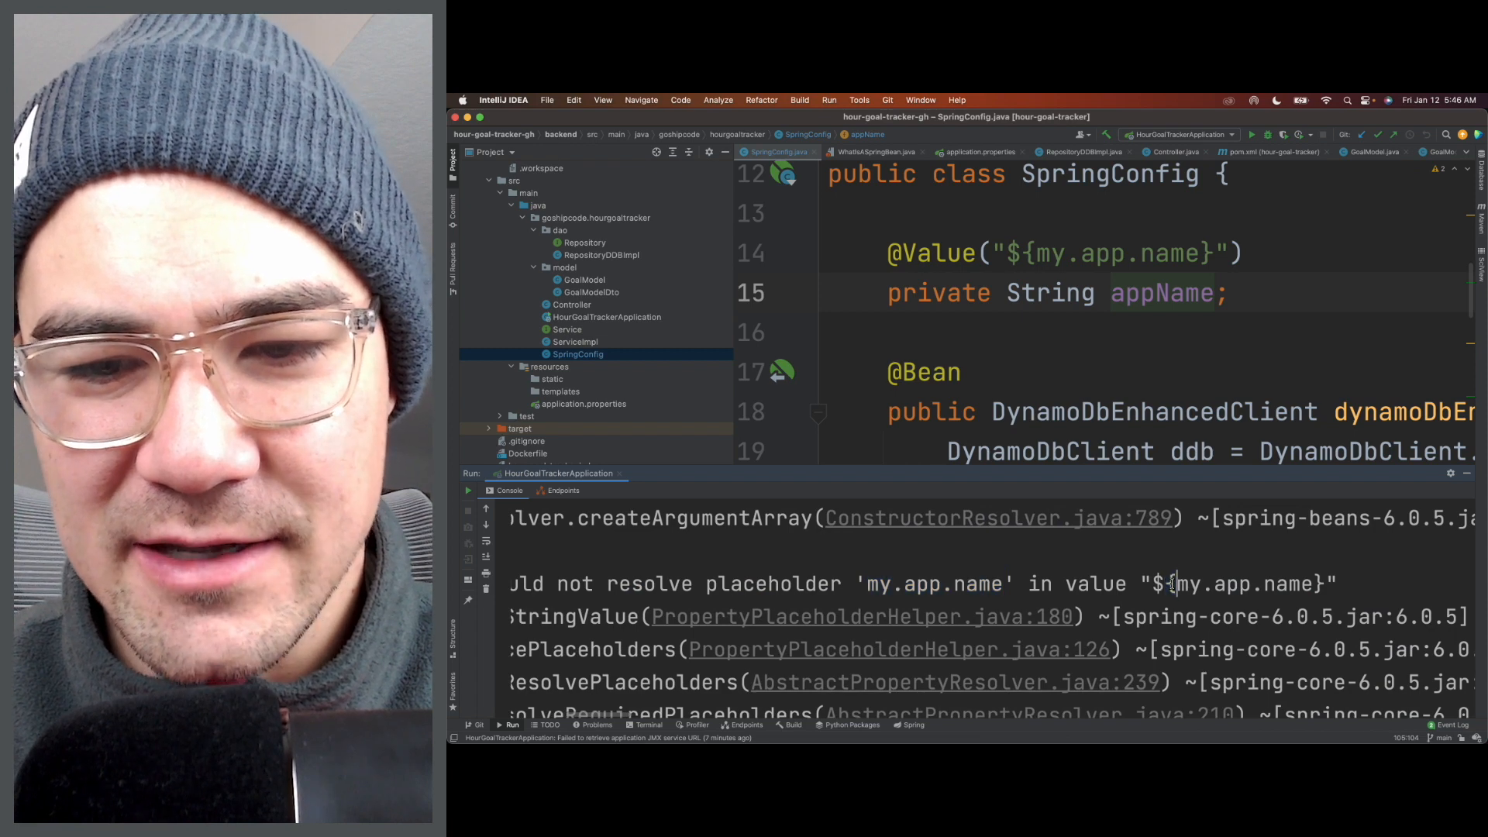
type(":")
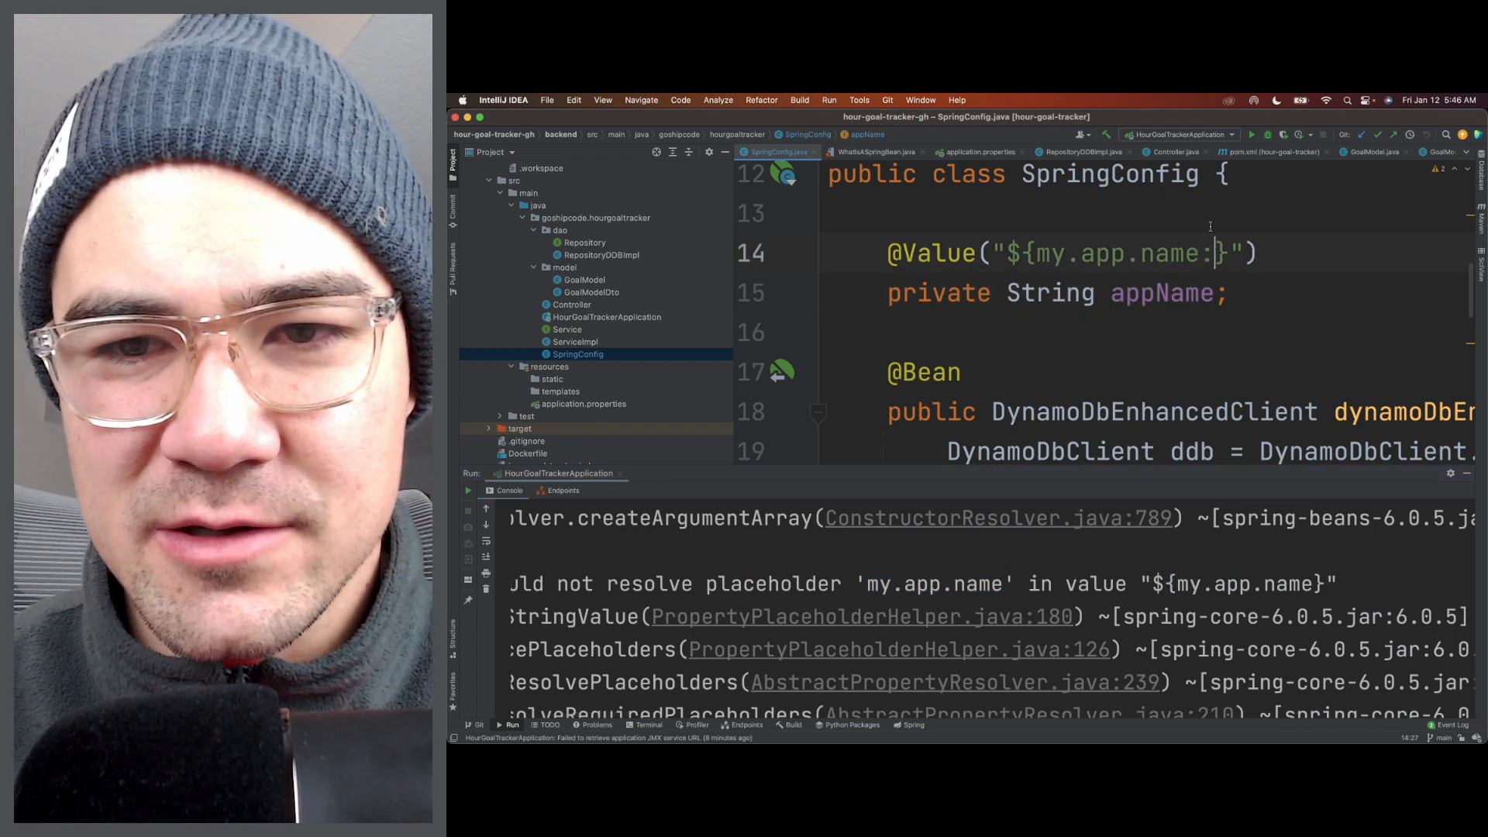